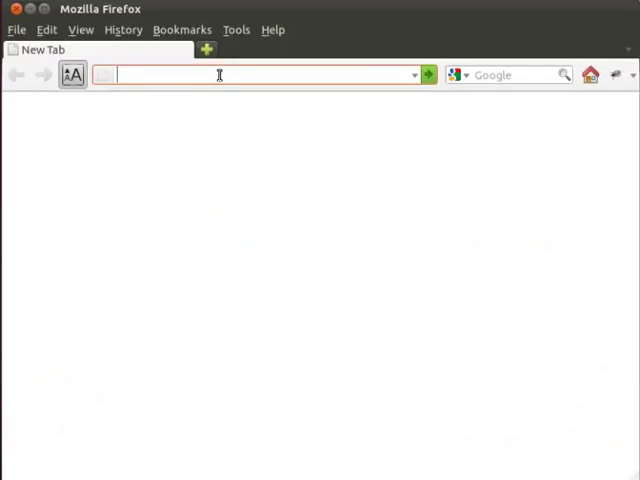
Navigate to the SeleniumHQ downloads page at seleniumhq.org/download
text(http://s)
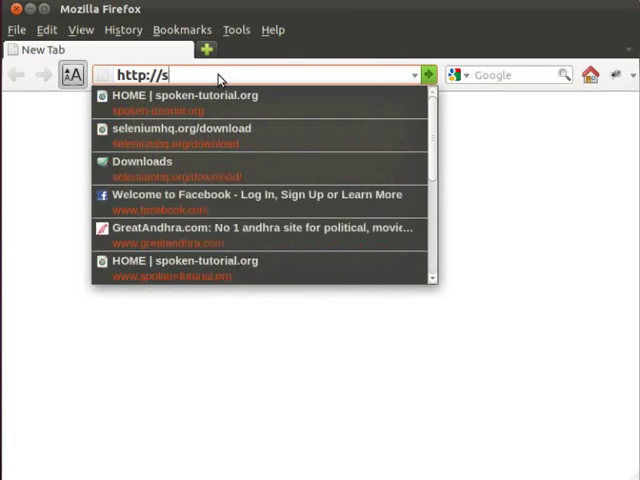
text(eleniumh)
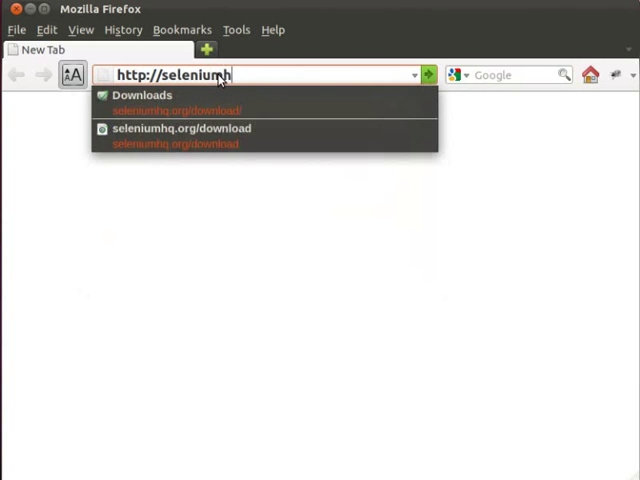
text(q.org/download/)
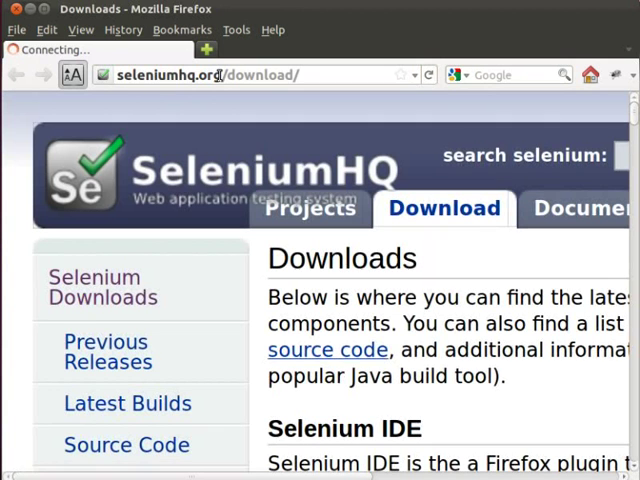
Download Selenium IDE 1.6.0, allow and confirm the five add-ons, then restart Firefox
scroll(down, 3)
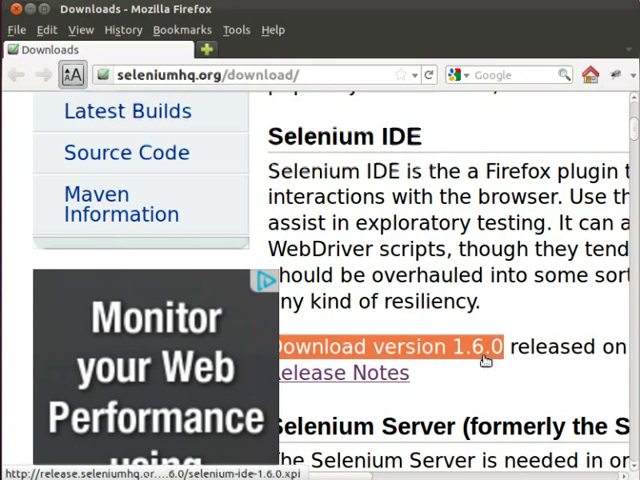
click(392, 348)
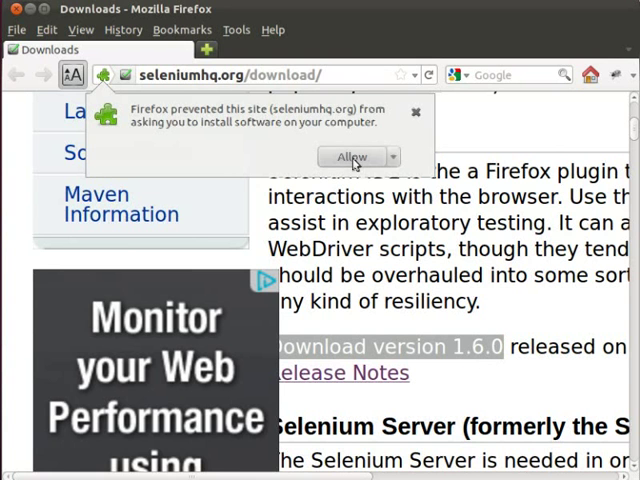
click(352, 156)
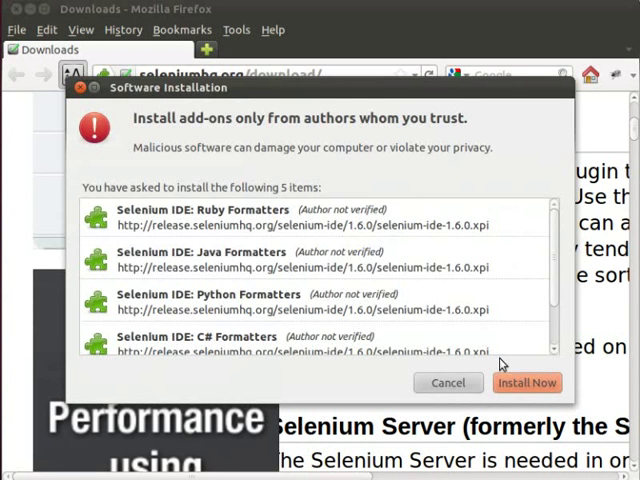
click(528, 382)
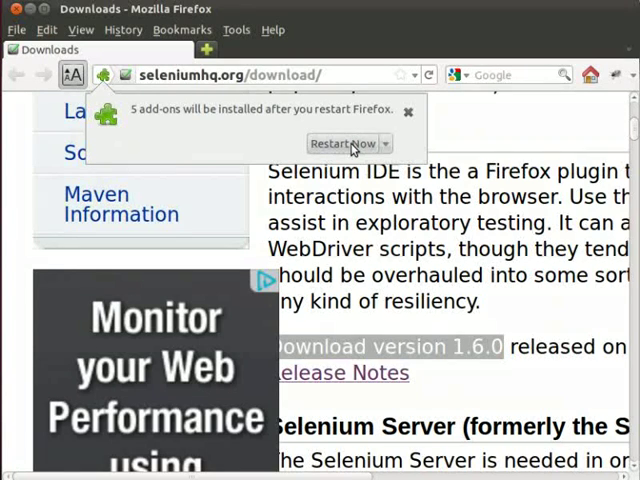
click(408, 110)
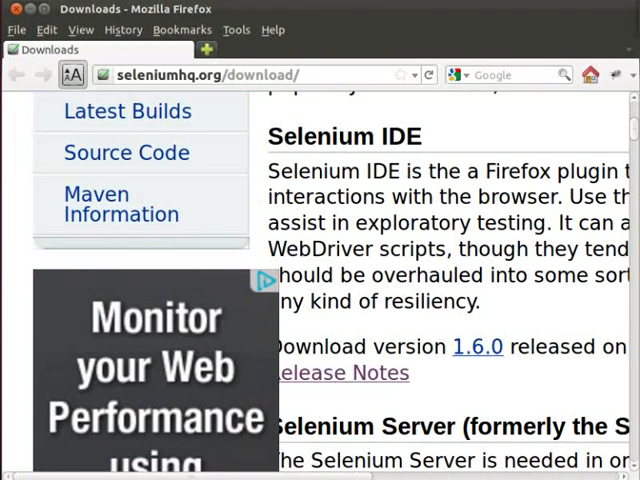
Open the Add-ons Manager from the Firefox Tools menu
scroll(down, 3)
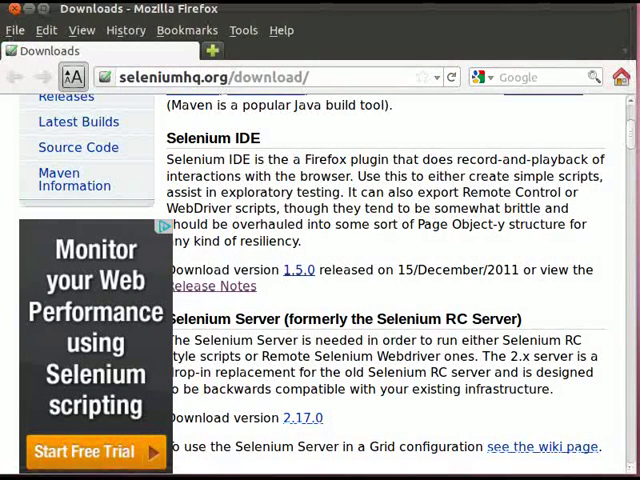
mouse_move(380, 48)
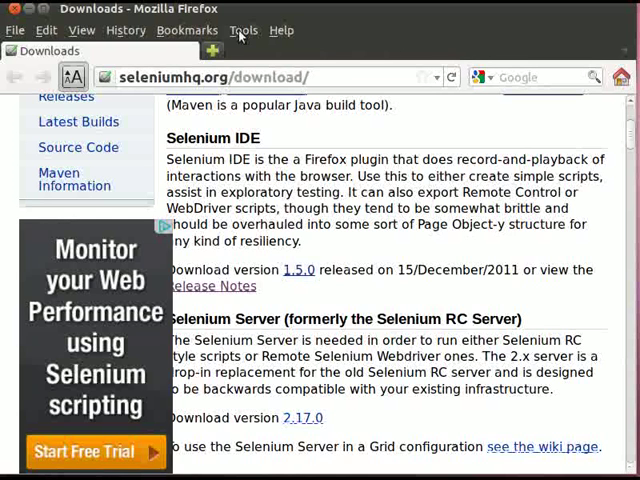
click(244, 30)
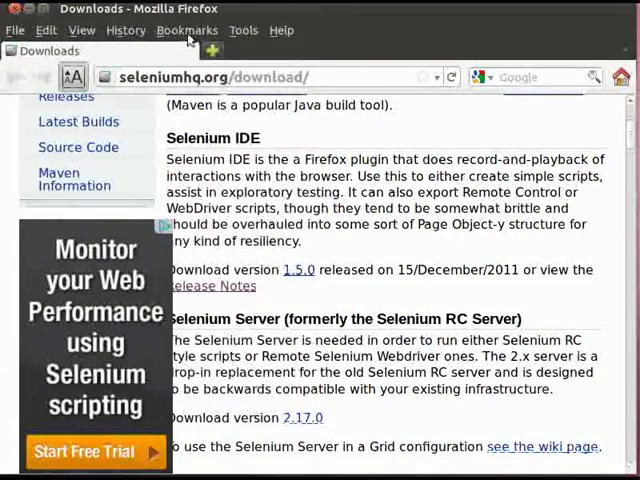
click(244, 30)
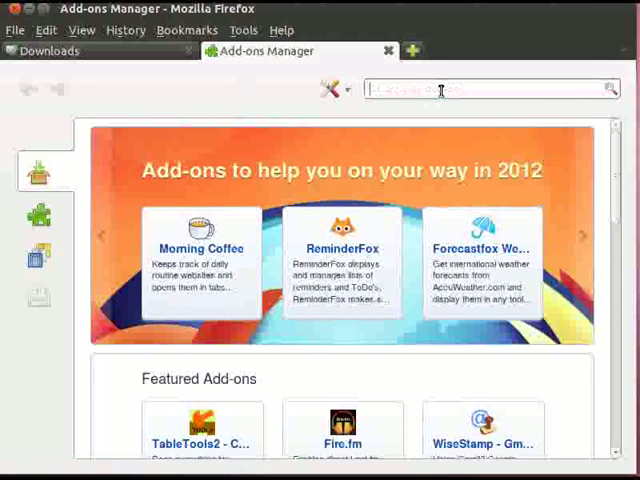
Search add-ons for firebug, install Firebug 1.9.0 and restart Firefox
click(490, 88)
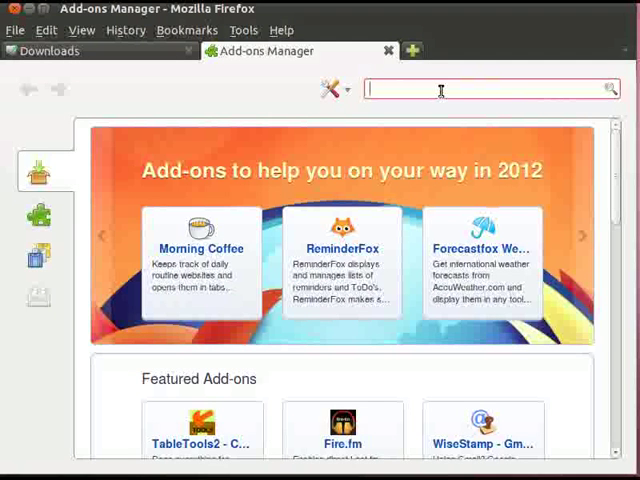
text(firebug)
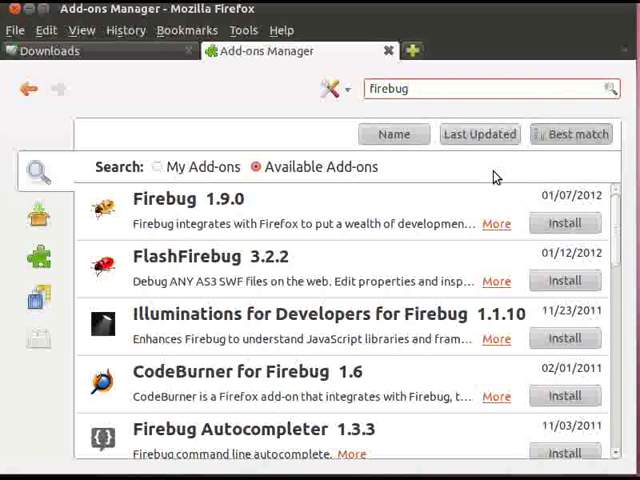
mouse_move(398, 224)
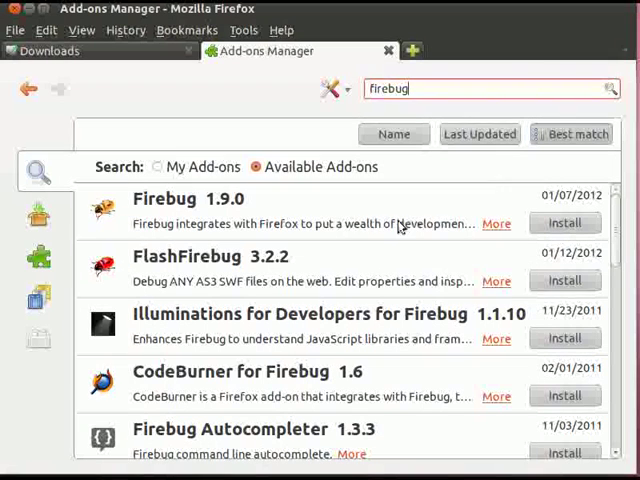
mouse_move(344, 212)
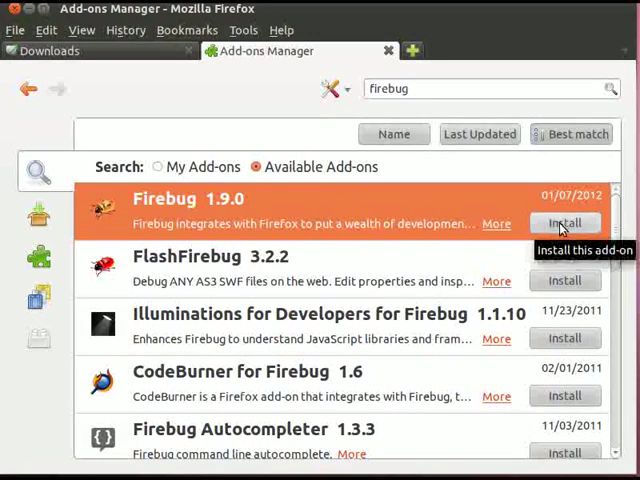
click(564, 222)
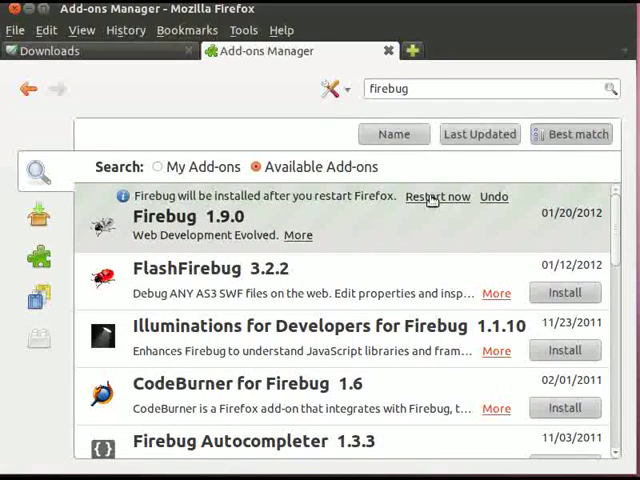
click(438, 196)
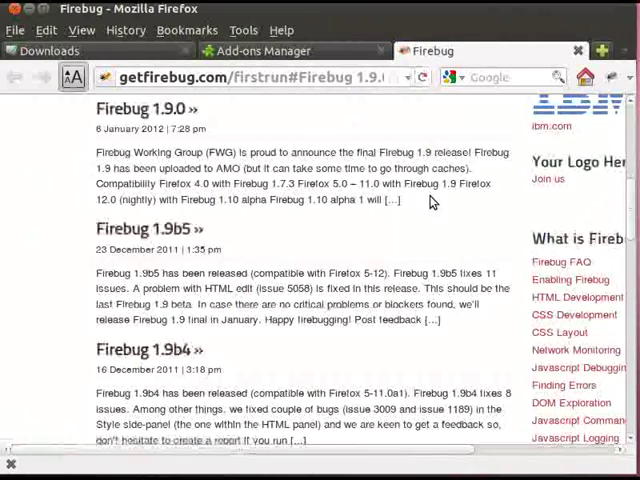
Close the Firebug first-run tab, leaving a blank new tab
click(256, 50)
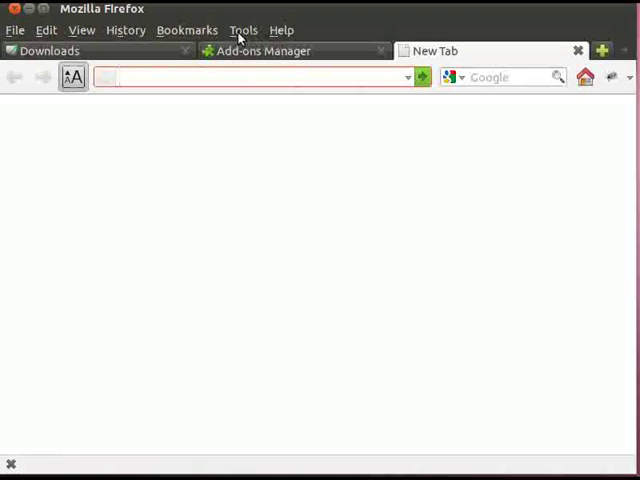
Launch Selenium IDE from the Tools menu with an empty untitled test case
click(244, 28)
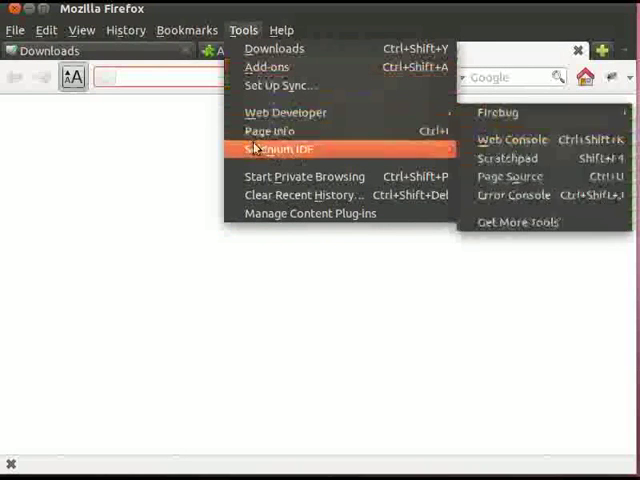
click(276, 148)
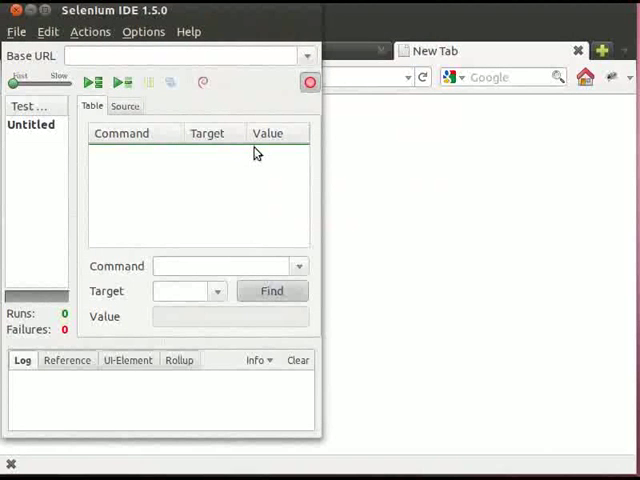
mouse_move(308, 82)
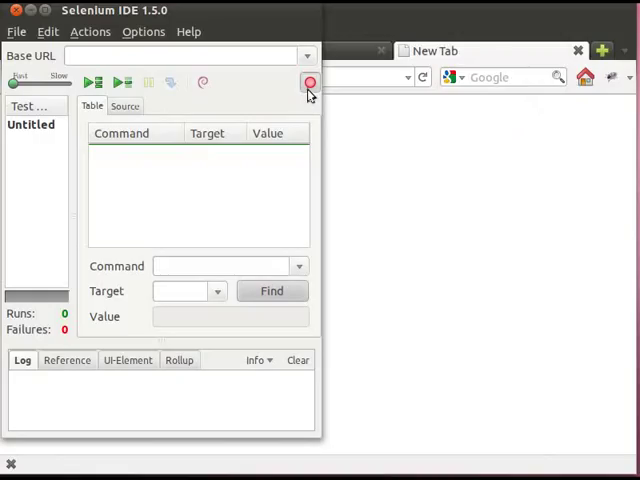
mouse_move(368, 76)
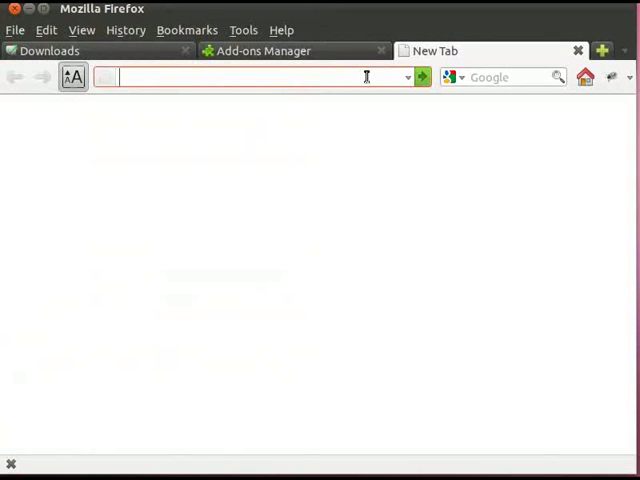
mouse_move(318, 76)
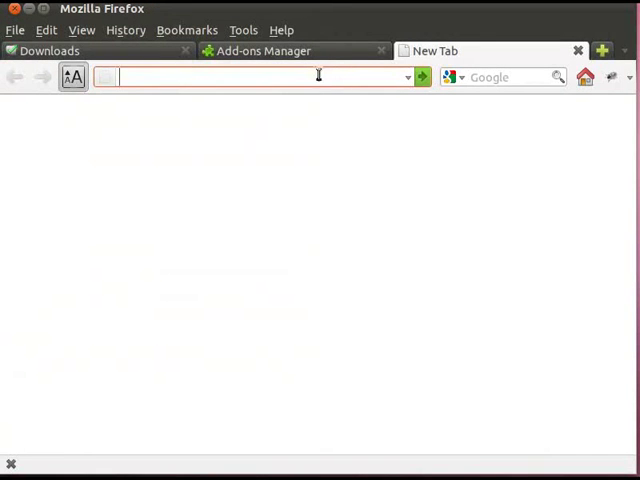
mouse_move(266, 66)
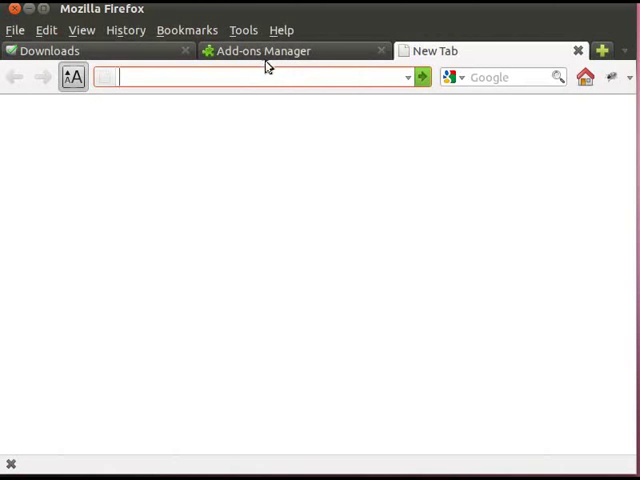
text(w)
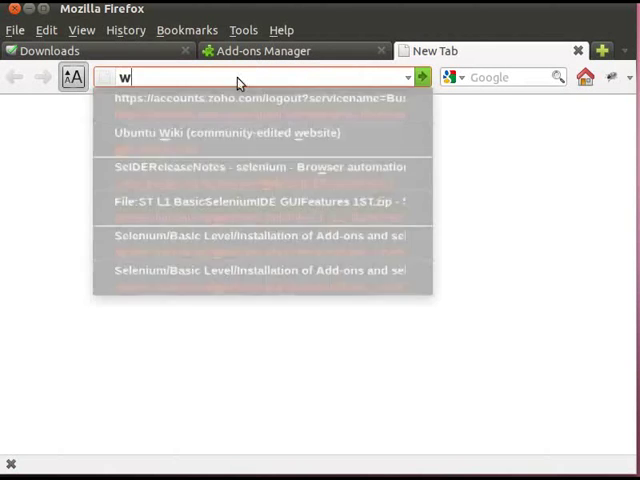
text(ww.google.c)
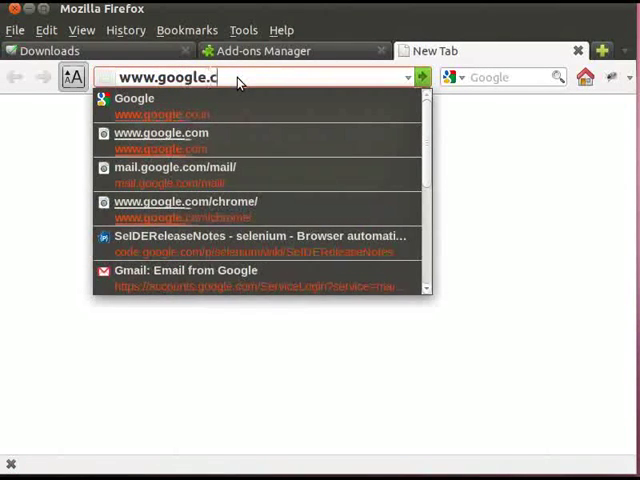
text(om)
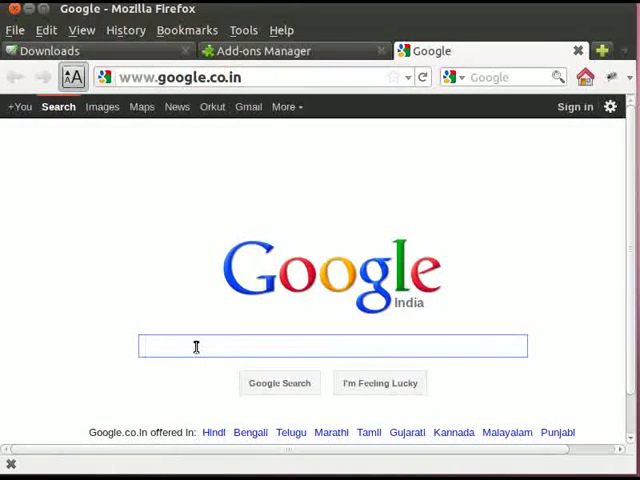
Run a Google search for 'spoken tutorials'
text(s)
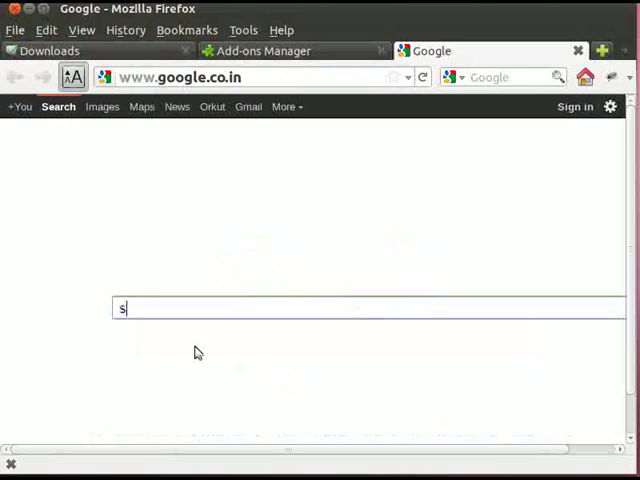
text(spoken tutorials)
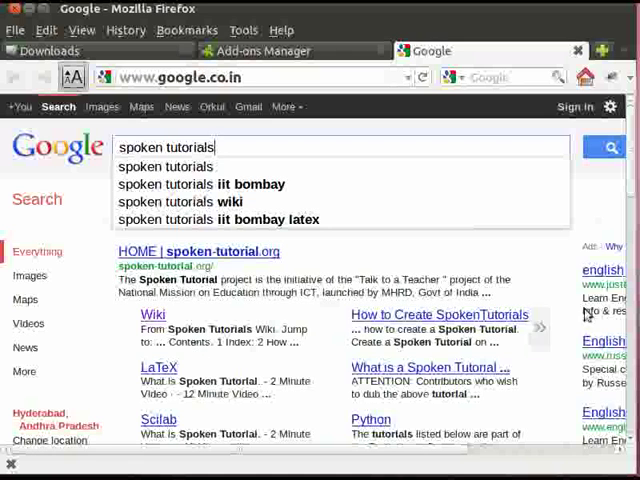
click(610, 148)
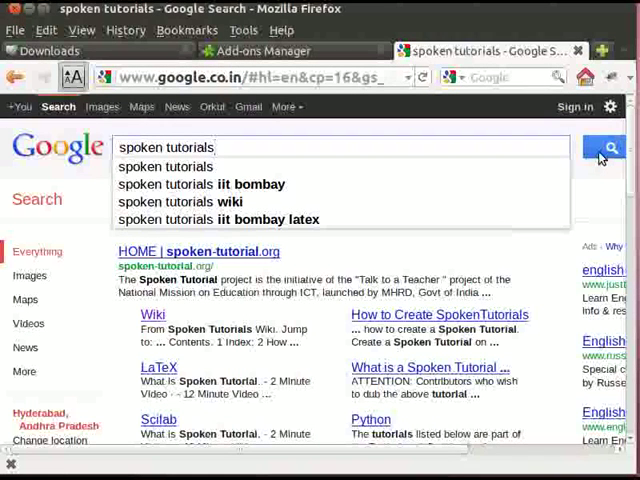
click(608, 148)
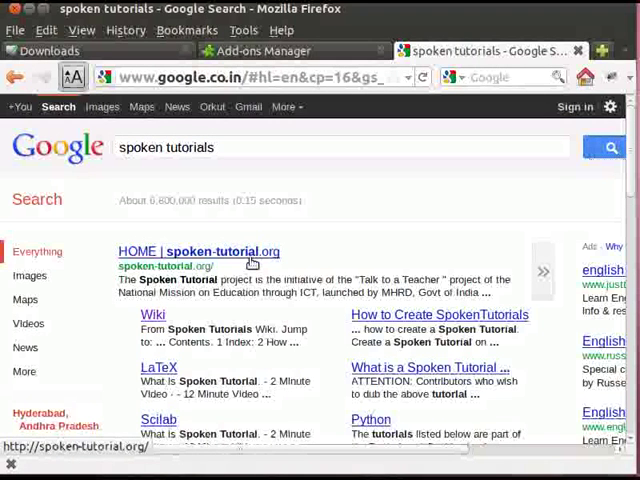
Open the 'HOME | spoken-tutorial.org' top result
click(200, 252)
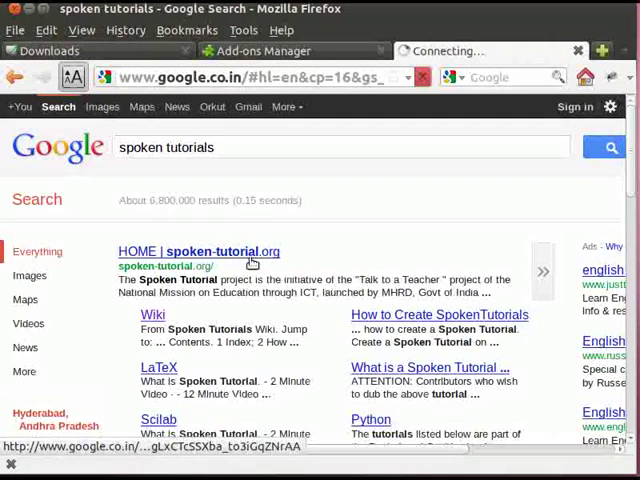
click(198, 252)
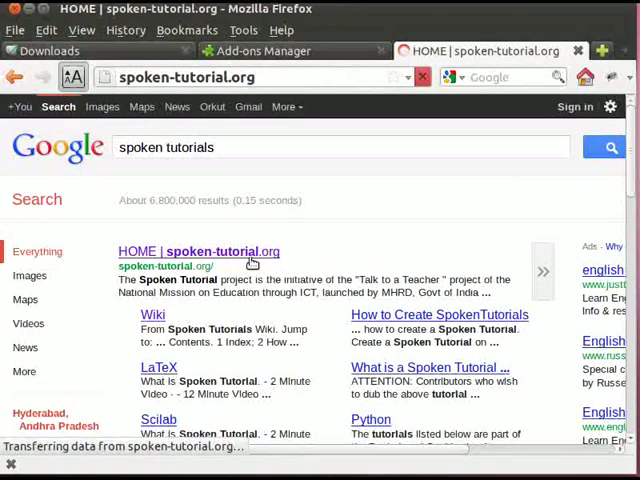
click(198, 252)
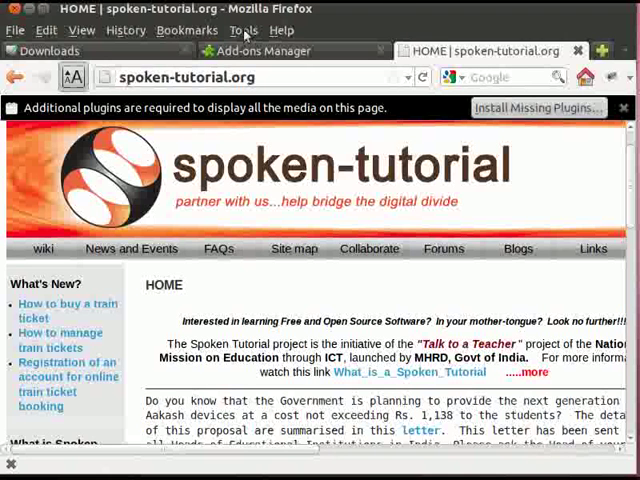
Return to Selenium IDE via the Tools menu and bring up Save Test Case
click(244, 28)
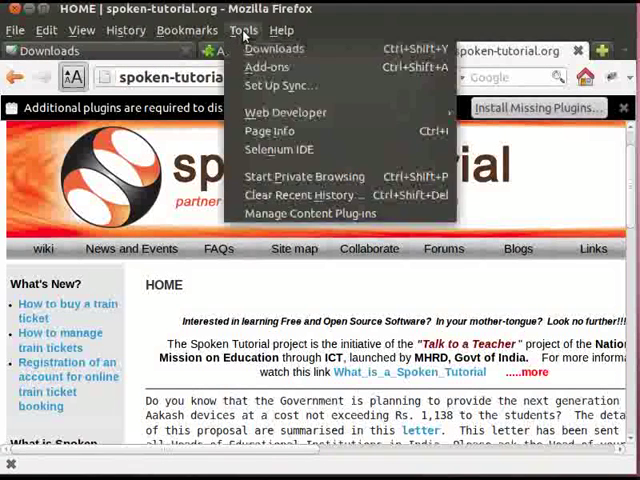
click(280, 148)
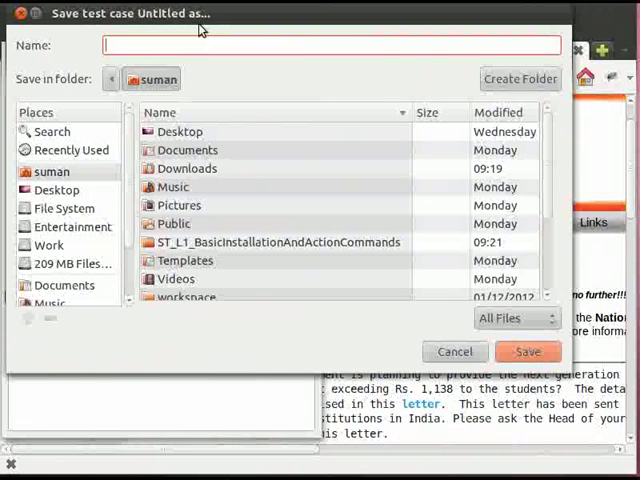
Name the test case FirstTestCase and save it with its four recorded commands
text(F)
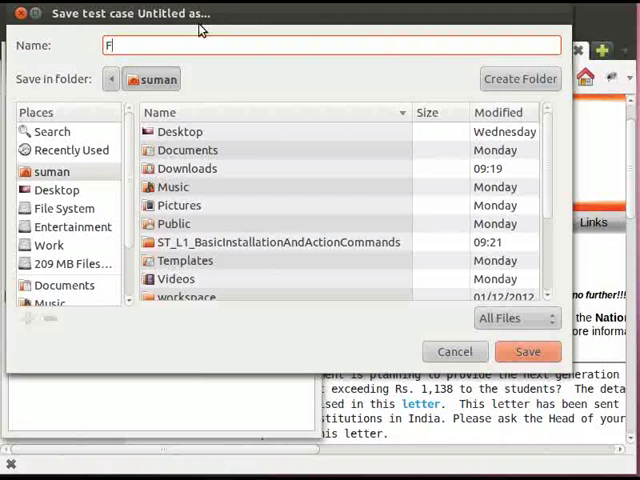
text(irstT)
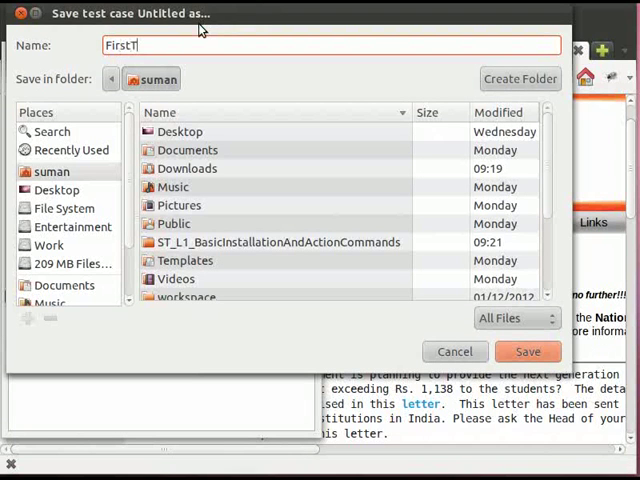
text(est)
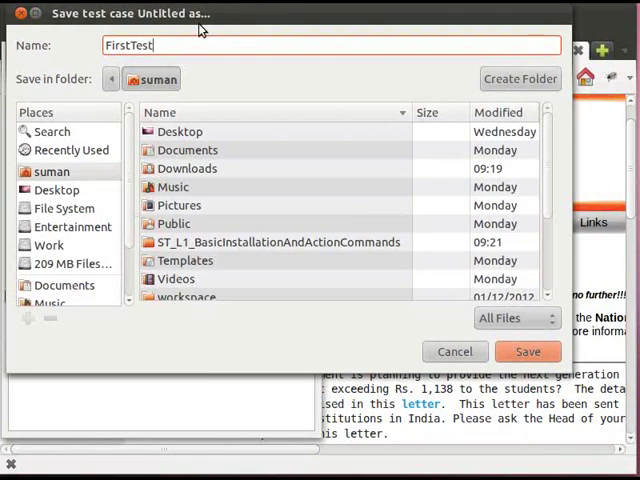
text(Case)
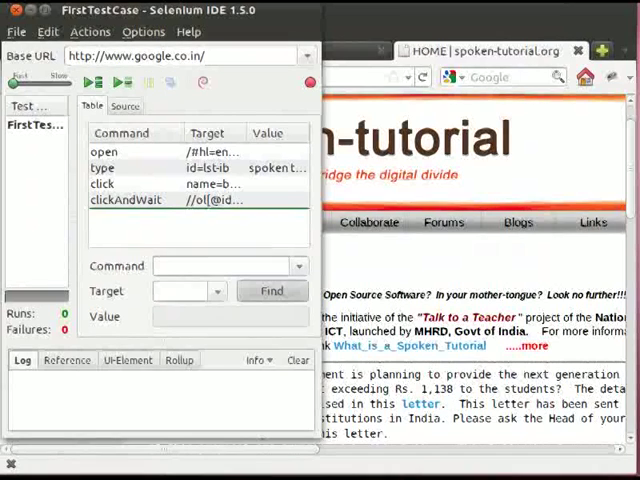
Select the open, type and click rows in turn to read each command's Reference help
click(106, 156)
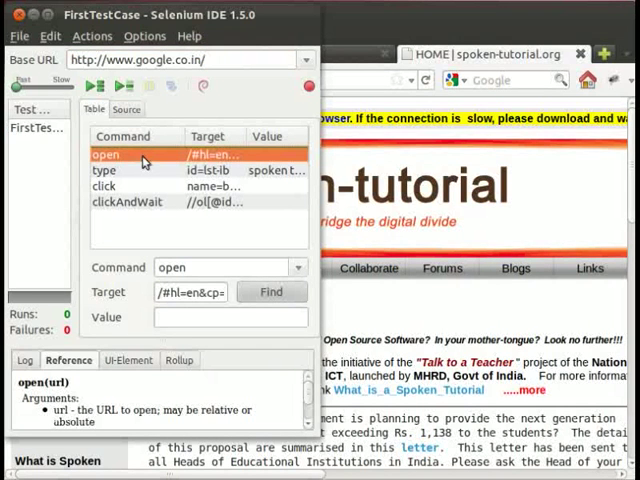
click(104, 170)
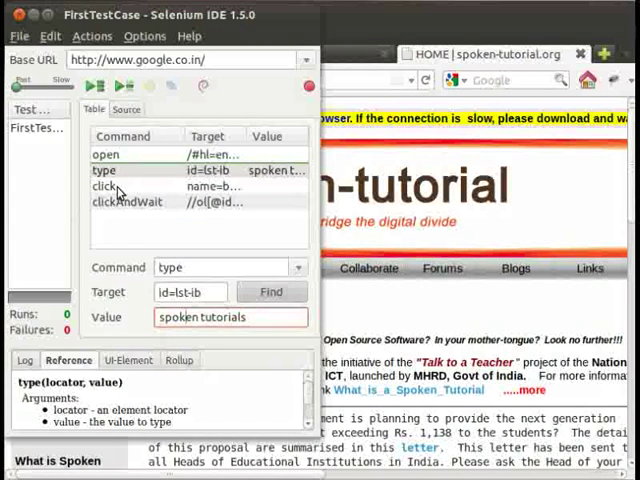
click(110, 186)
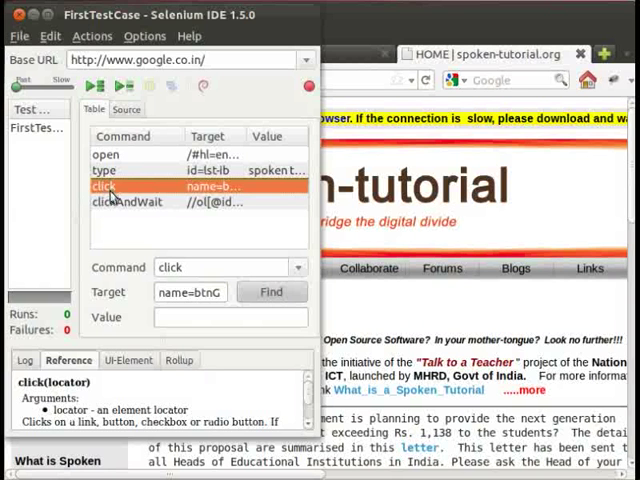
click(128, 200)
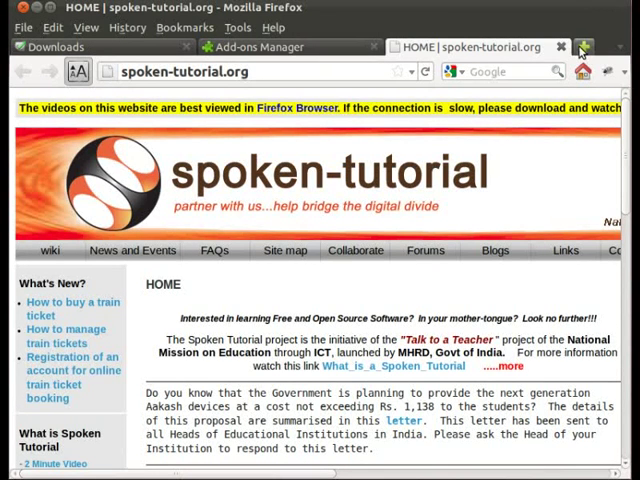
Open a blank Firefox tab and relaunch Selenium IDE from the Tools menu
click(596, 48)
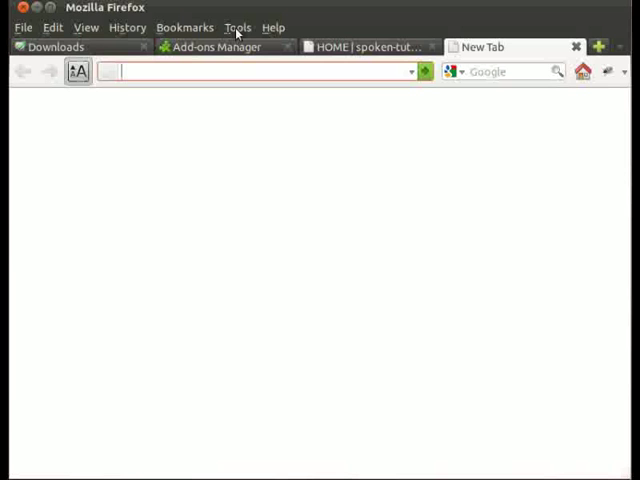
click(238, 28)
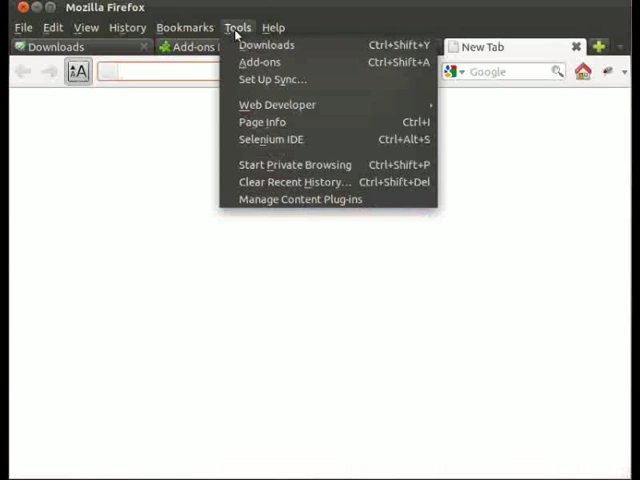
mouse_move(272, 80)
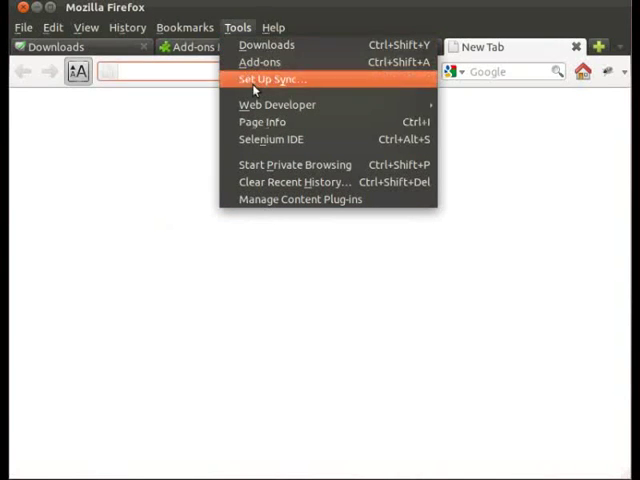
click(268, 140)
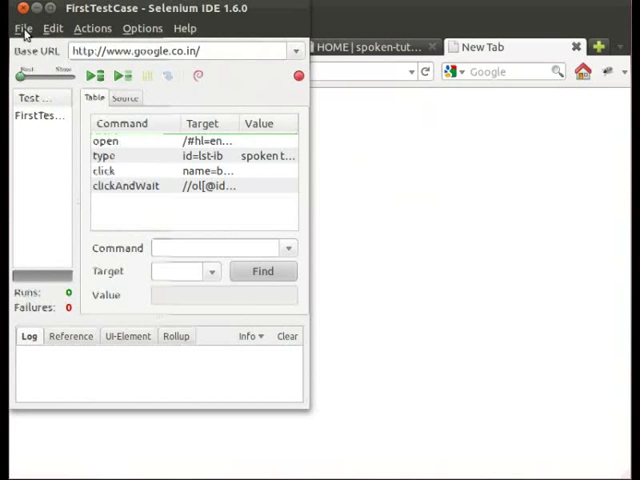
click(22, 28)
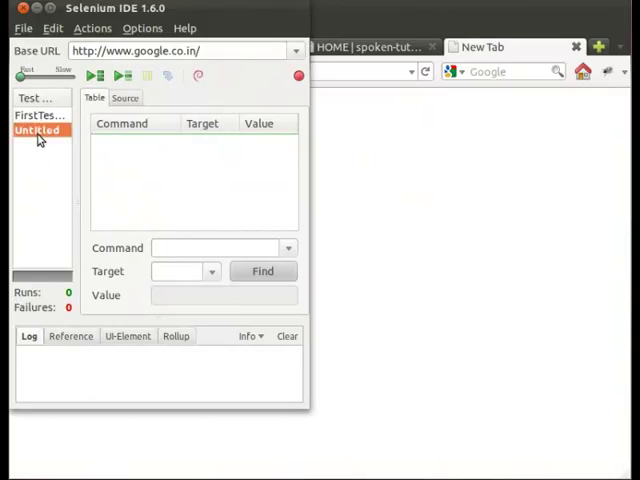
click(180, 50)
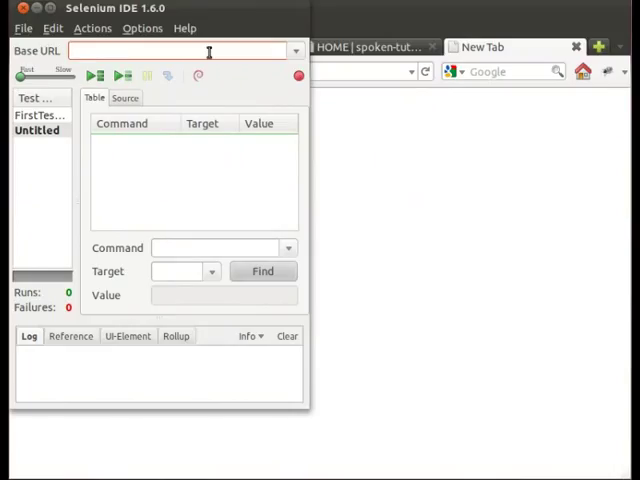
text(http)
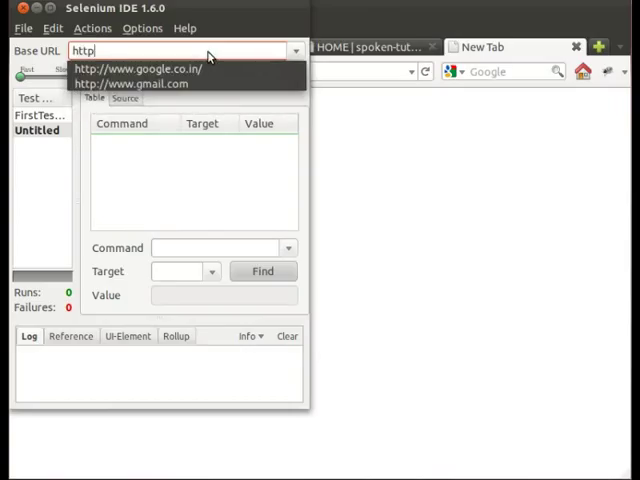
text(:)
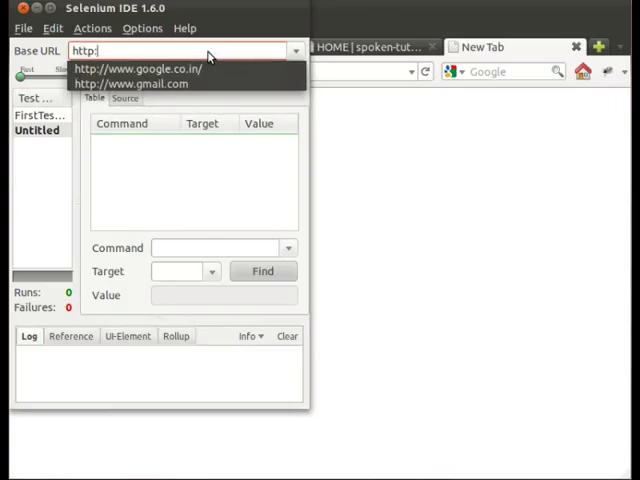
text(//www.gmail.c)
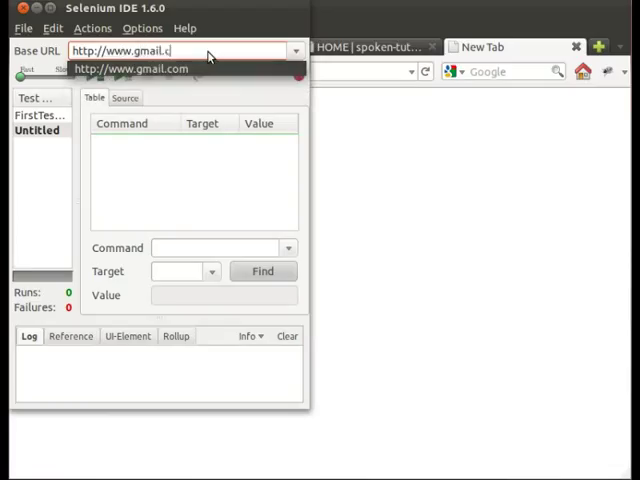
text(om)
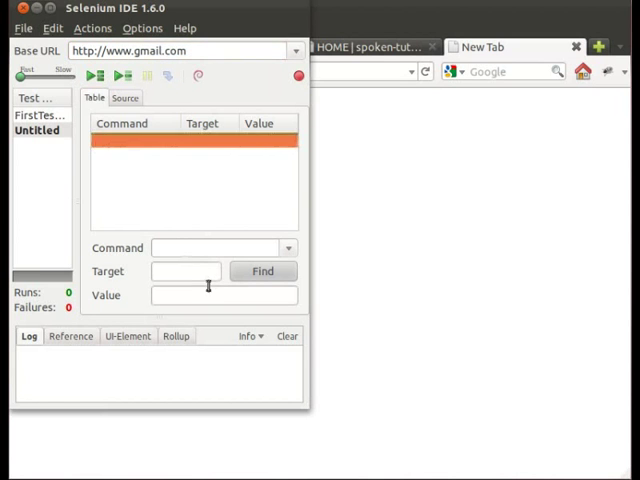
Set the first row's command to open, chosen from the 'op' autocomplete suggestions
text(op)
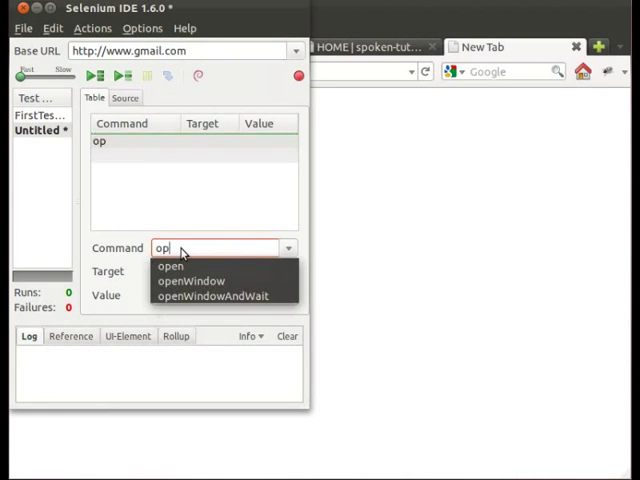
click(170, 266)
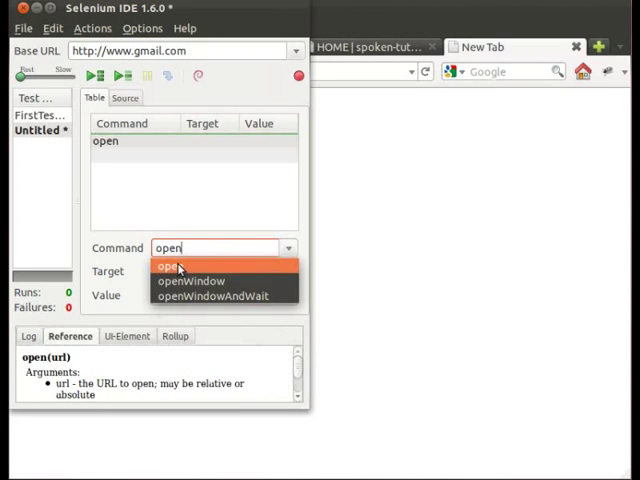
click(168, 266)
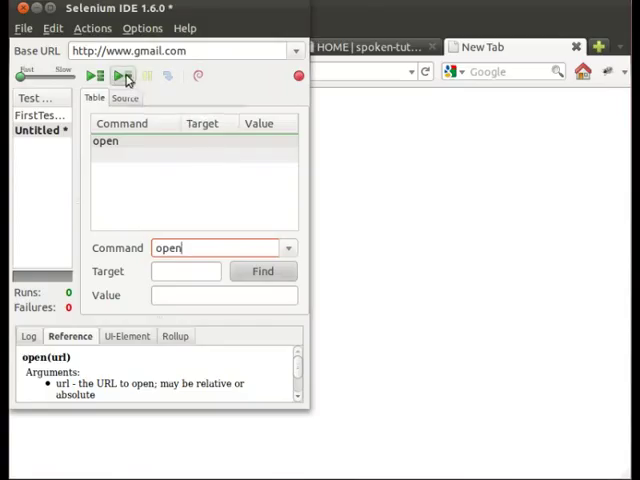
mouse_move(124, 76)
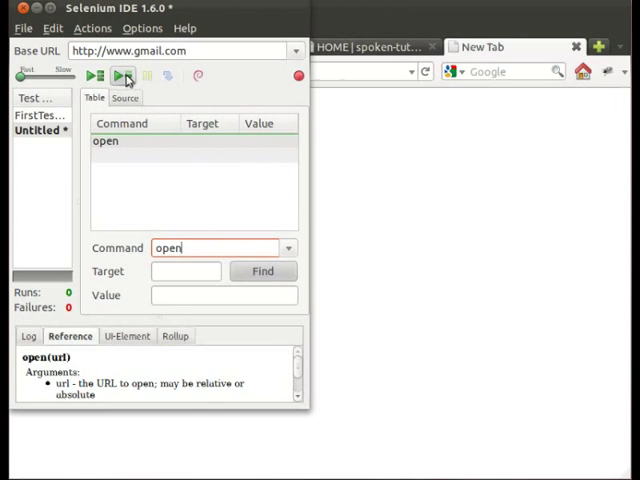
Play the current test case so Firefox loads the Gmail sign-in page
click(124, 76)
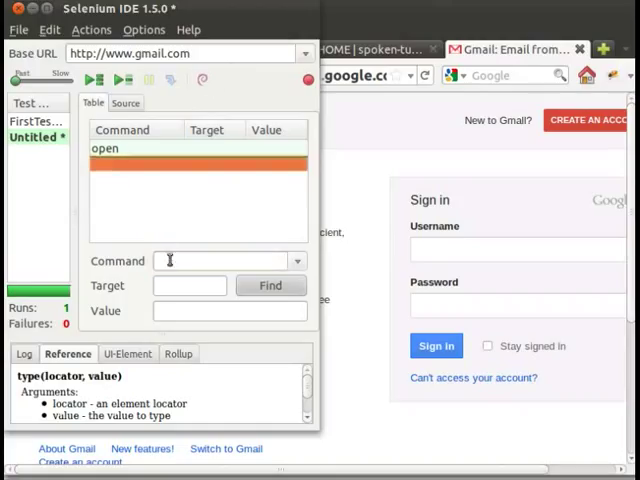
Add a type command after open, then inspect Gmail's username box to read its id, Email
text(ty)
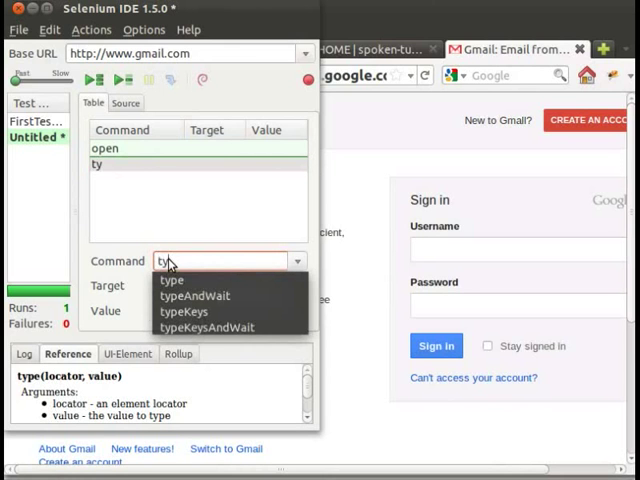
click(172, 280)
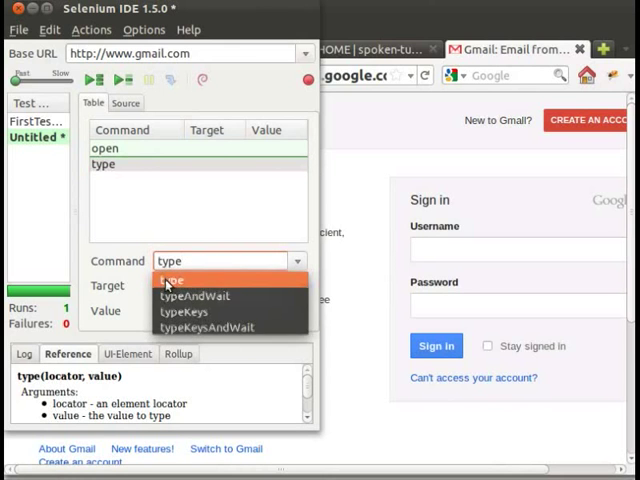
click(176, 278)
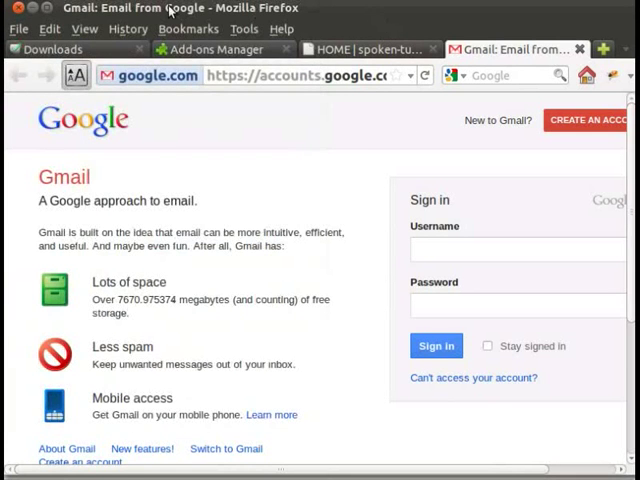
click(84, 28)
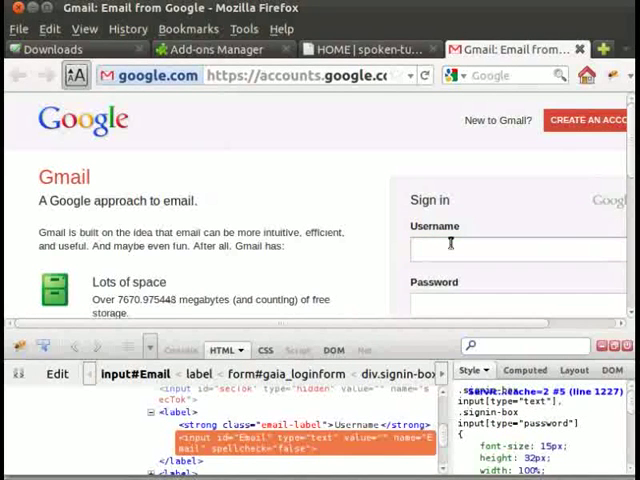
click(516, 248)
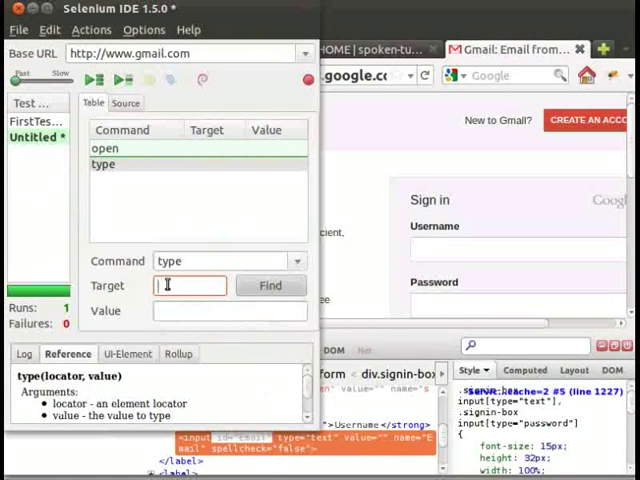
Give the type command target id=Email and value spokentutorial.selenium
text(id=)
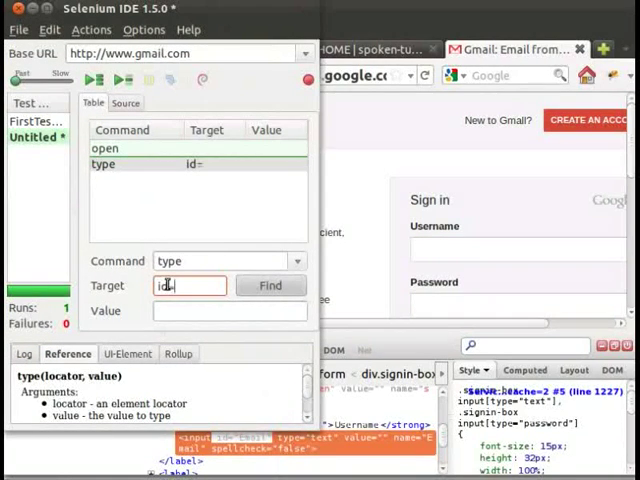
text(Email)
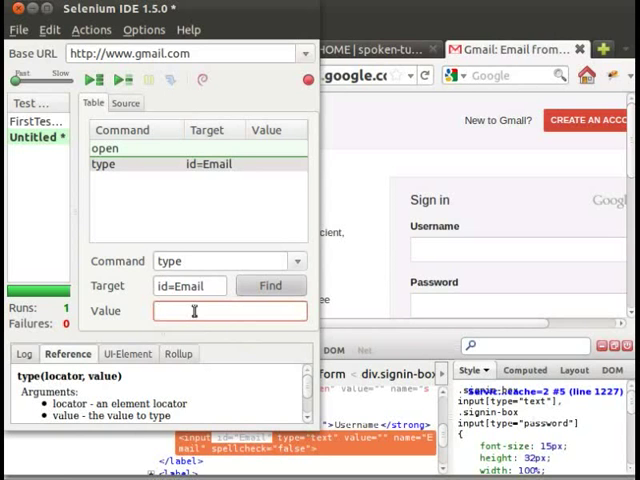
text(spoken)
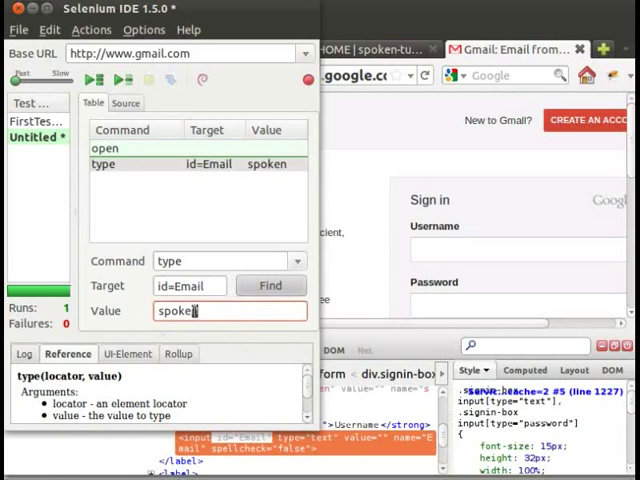
text(tut)
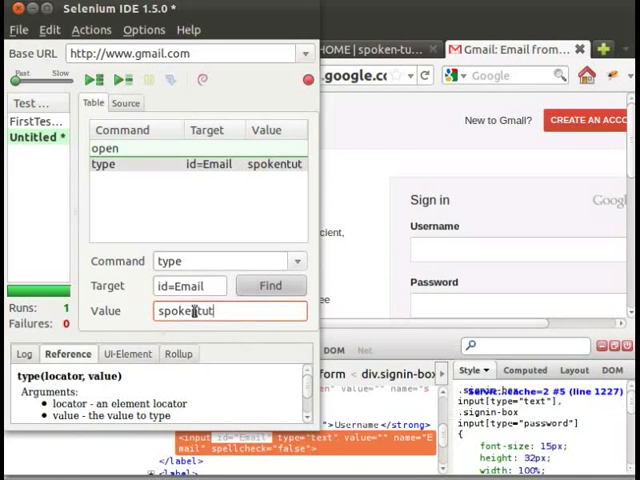
text(orial)
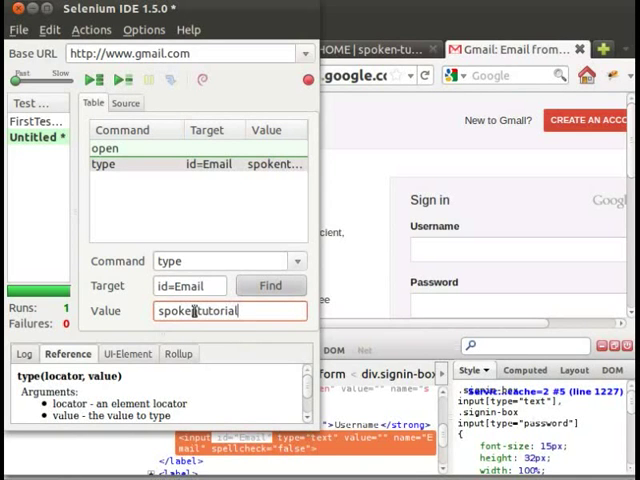
text(.seleniu)
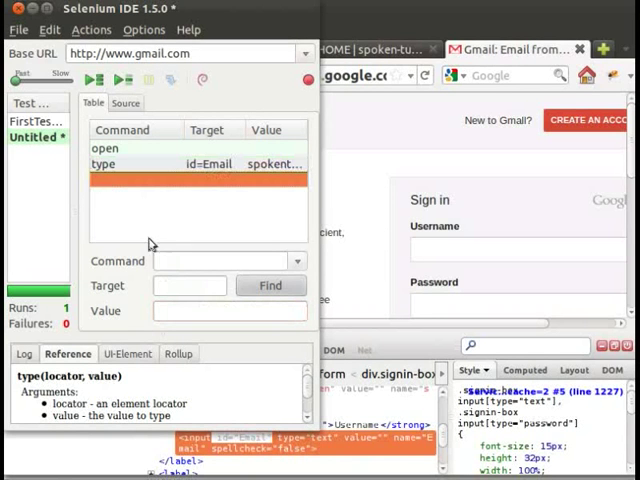
Add a second type command with target id=Passwd and value Talentsprint
text(t)
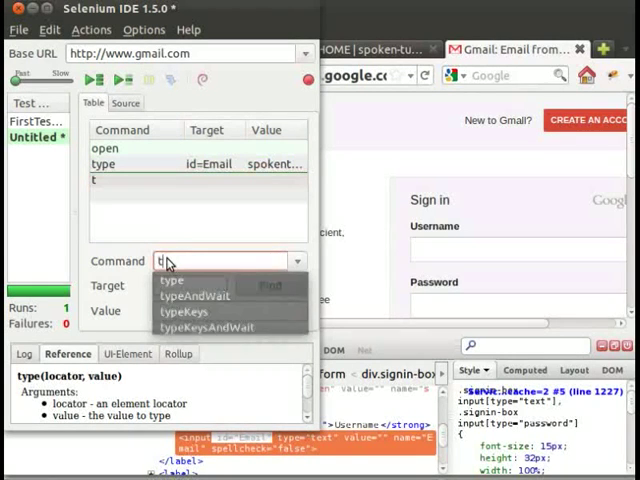
click(172, 280)
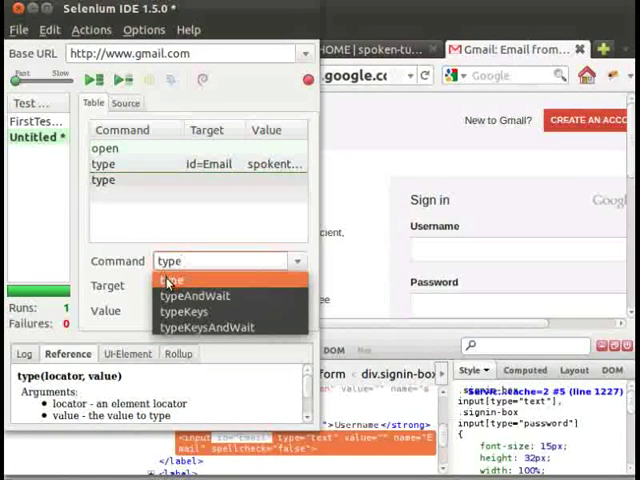
click(180, 276)
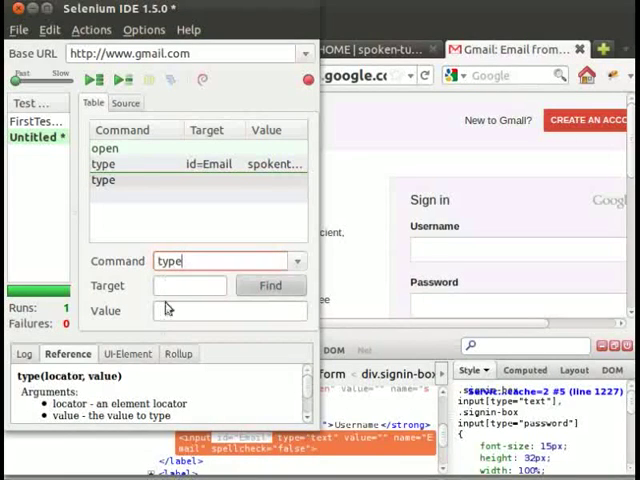
click(190, 284)
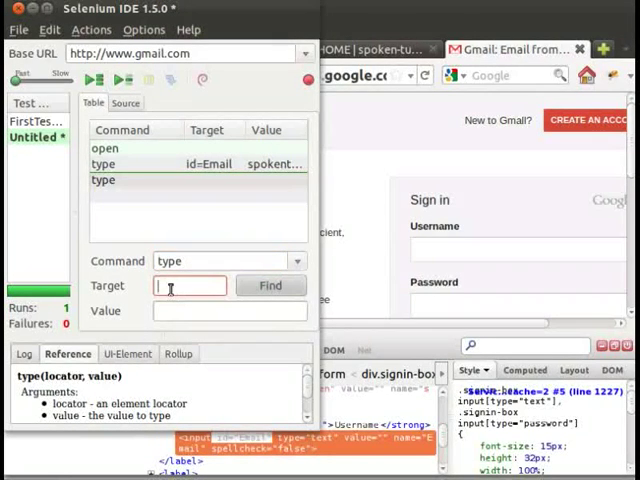
text(id)
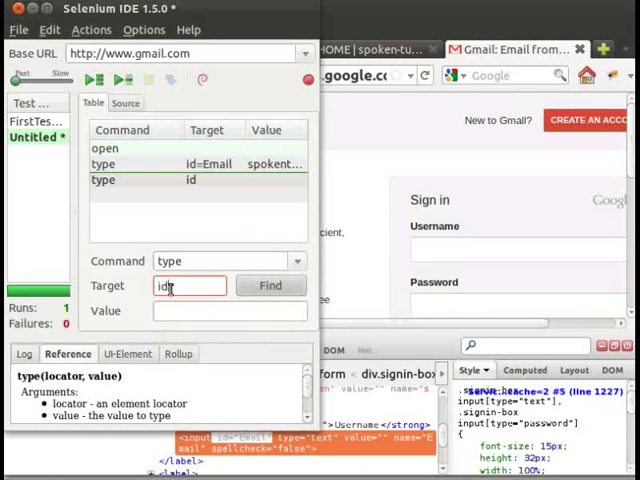
text(=)
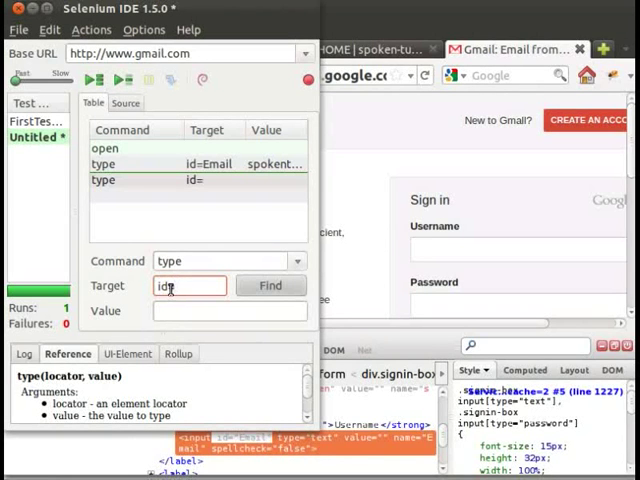
text(Pass)
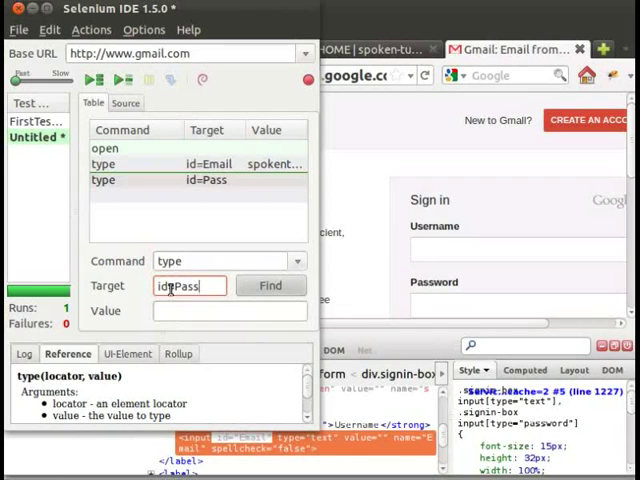
text(wd)
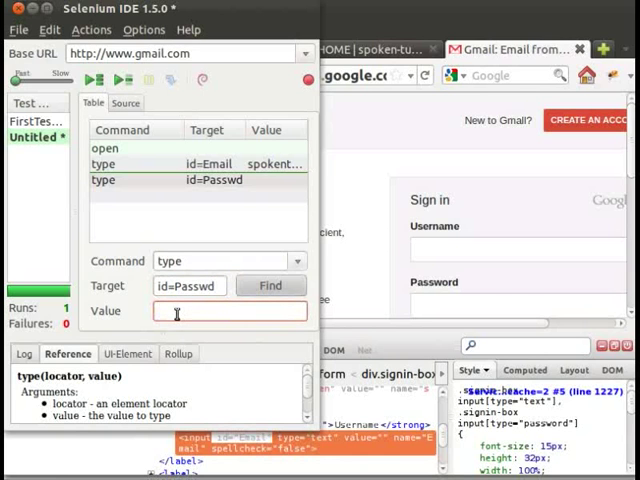
text(Talent)
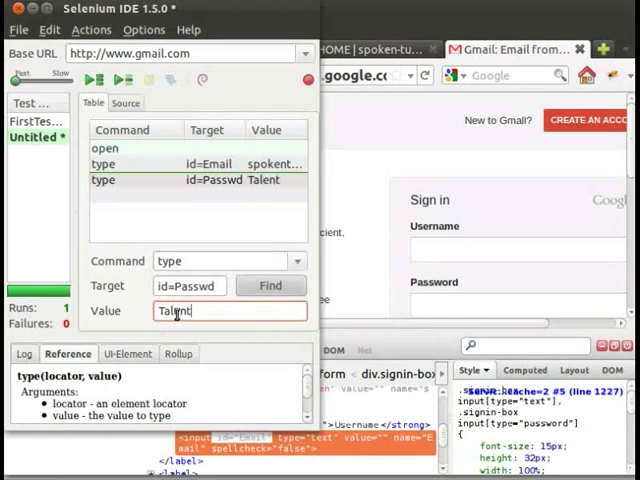
text(sprint)
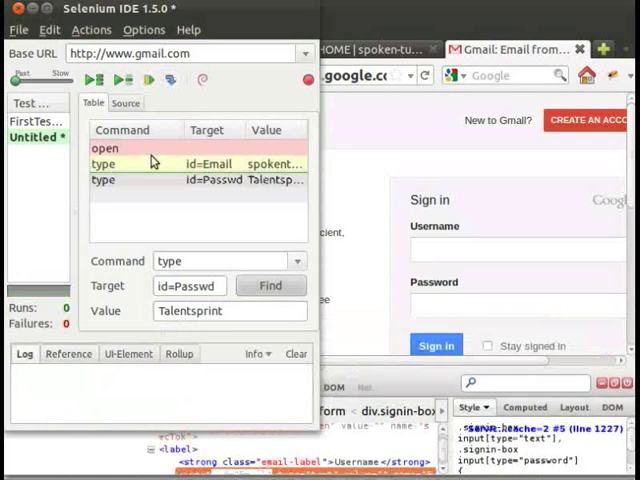
mouse_move(136, 80)
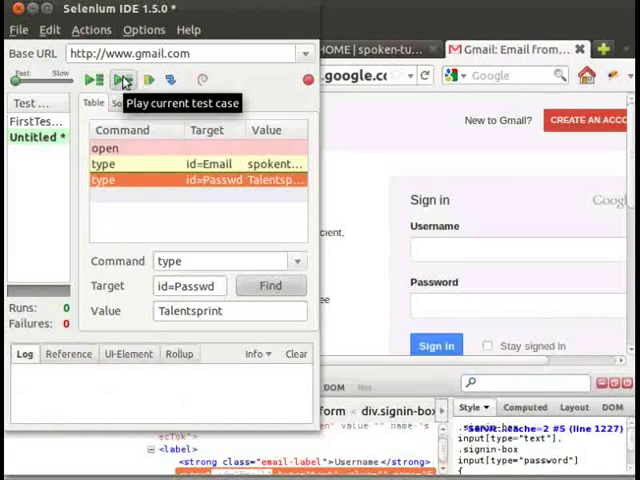
Play the test case so Gmail's username and password fields get filled in
click(124, 80)
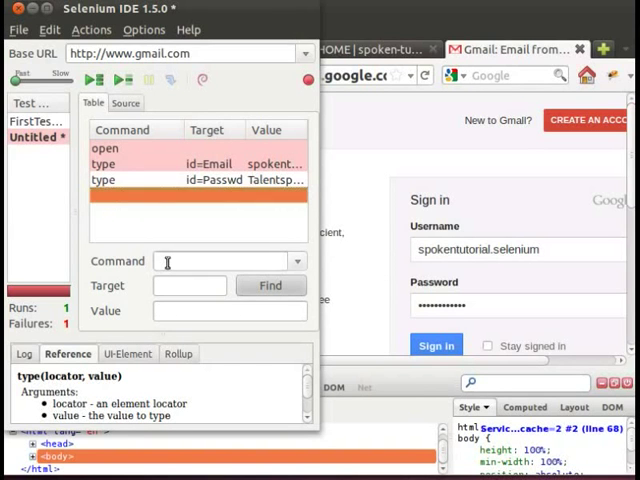
Add a clickAndWait command targeting id=signIn as the fourth step
text(clickand)
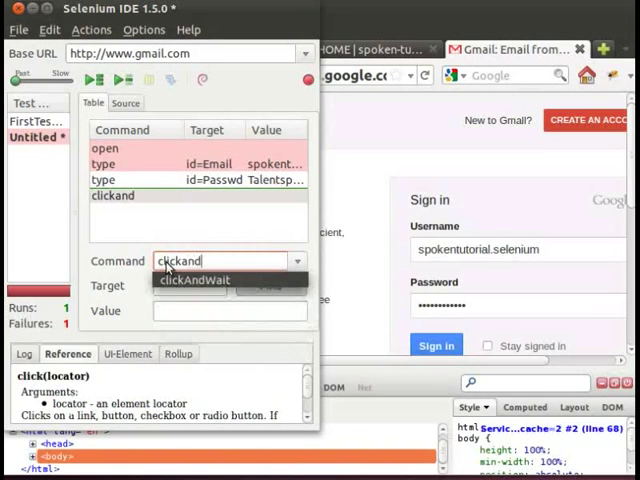
text(wa)
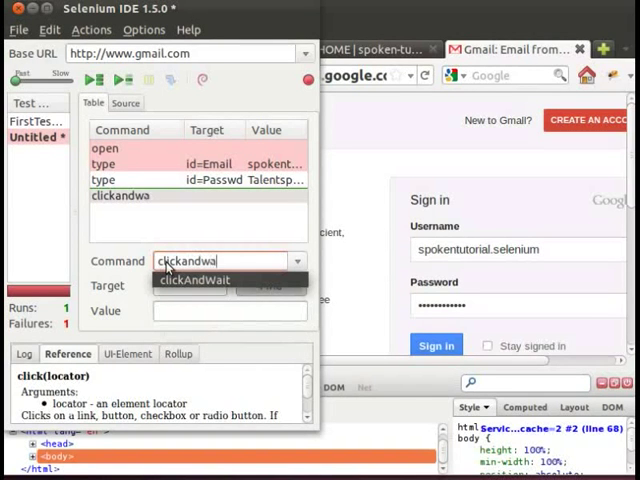
click(196, 280)
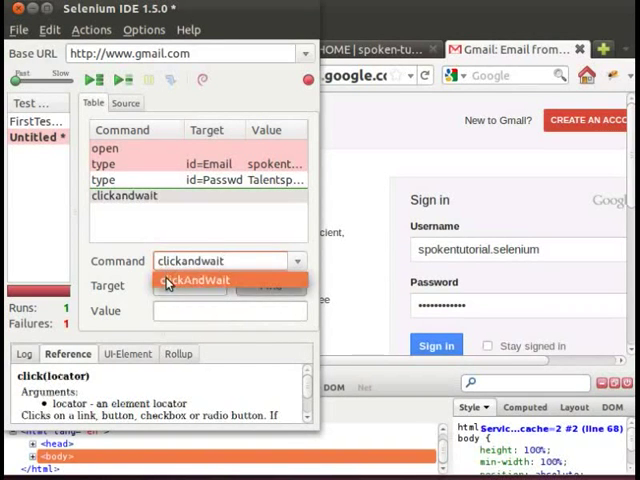
click(196, 280)
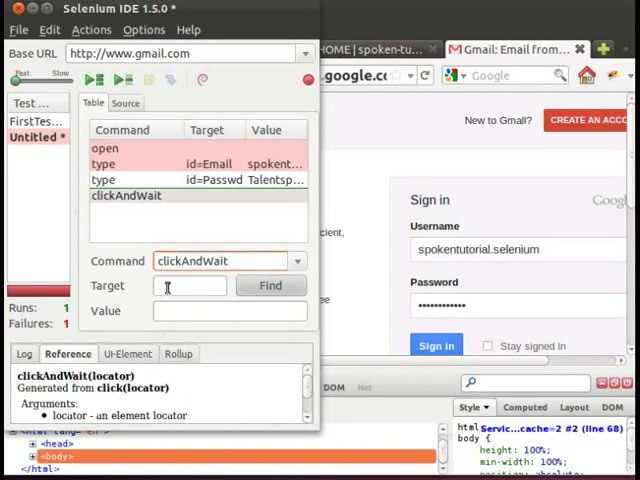
text(id=)
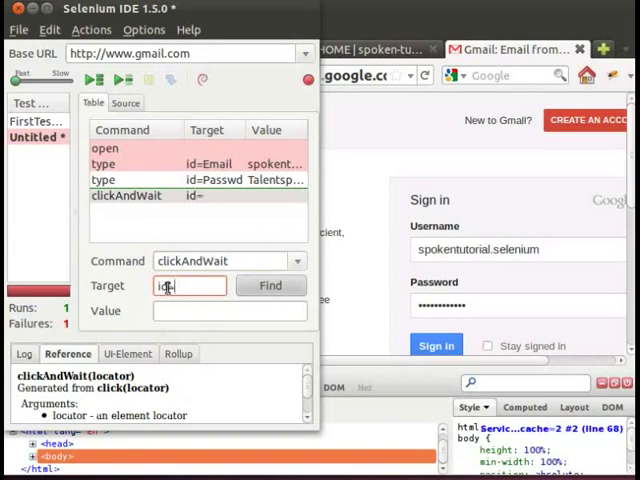
text(signIn)
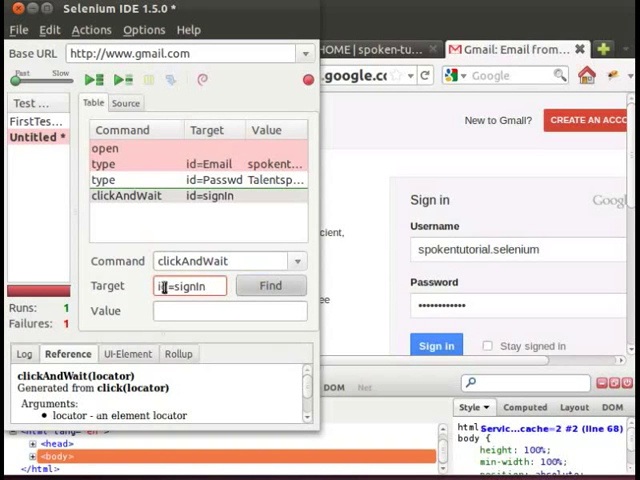
mouse_move(144, 306)
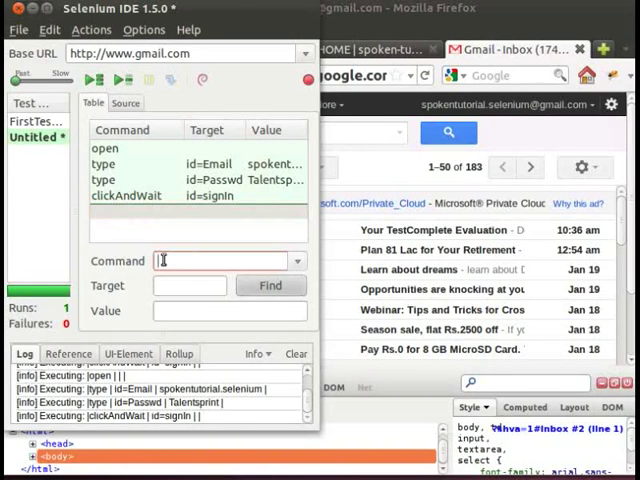
Add a fifth 'close' command and execute only that row, closing the Gmail tab
text(close)
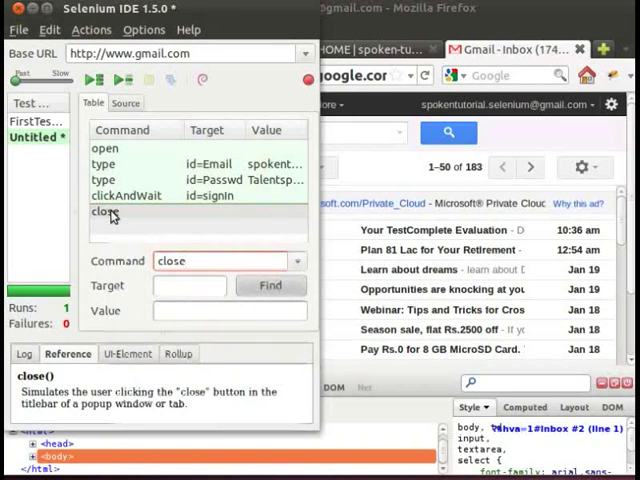
right_click(106, 212)
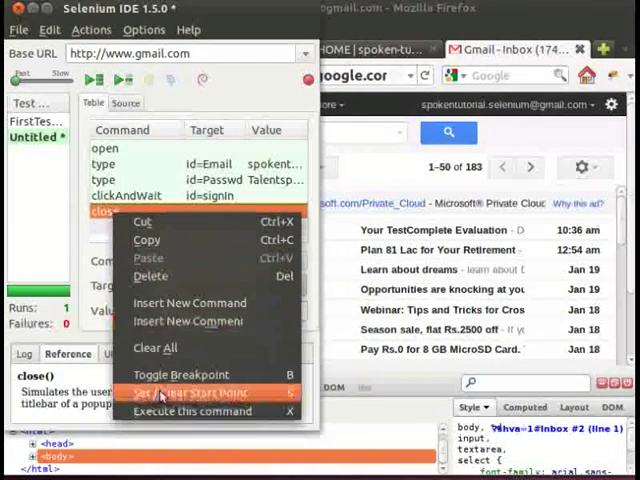
mouse_move(200, 412)
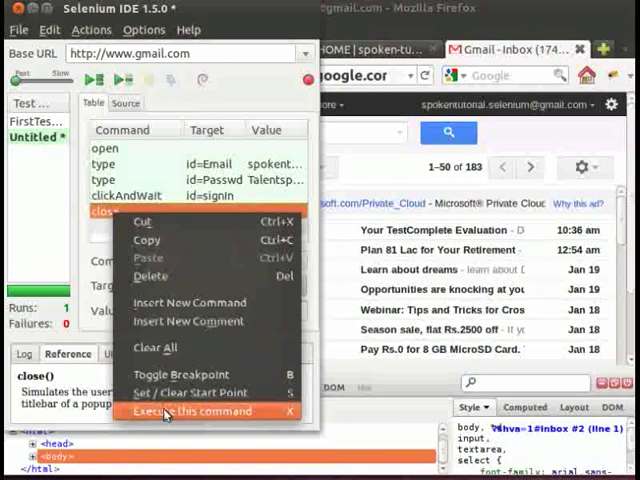
click(188, 412)
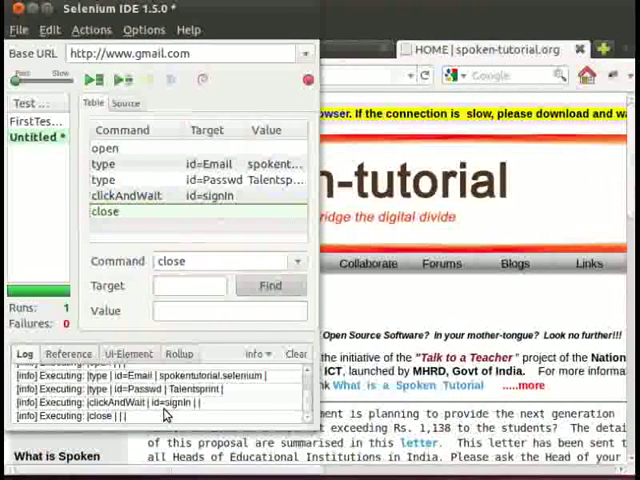